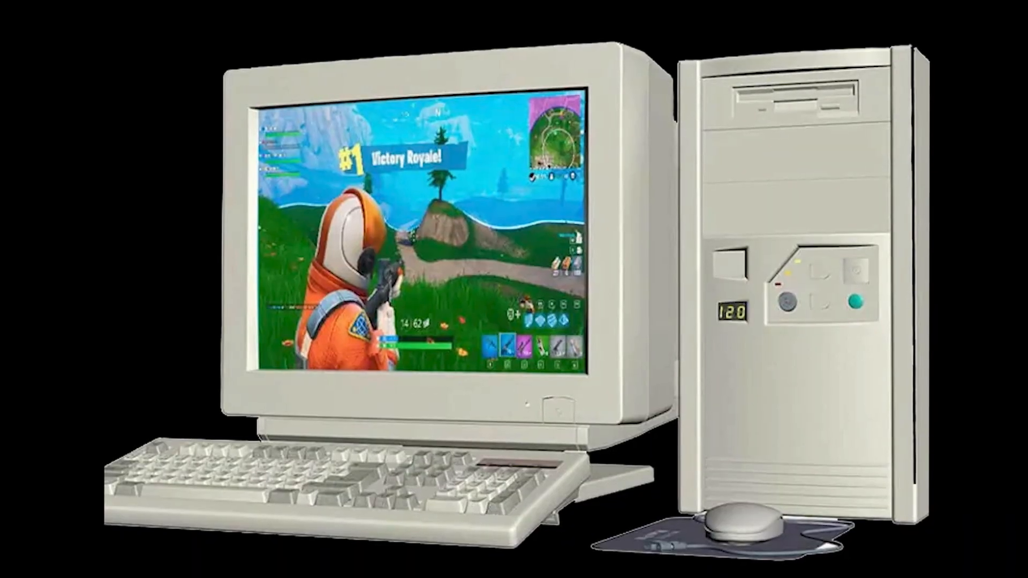
Set the render reflection quality to 32
{"action": "left_click", "coordinate": [514, 297]}
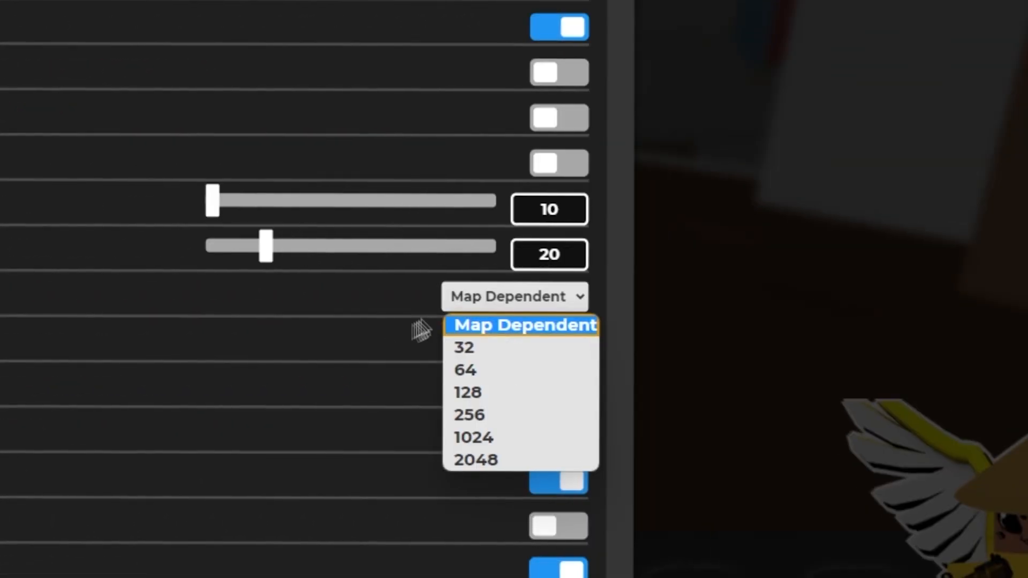
{"action": "left_click", "coordinate": [464, 347]}
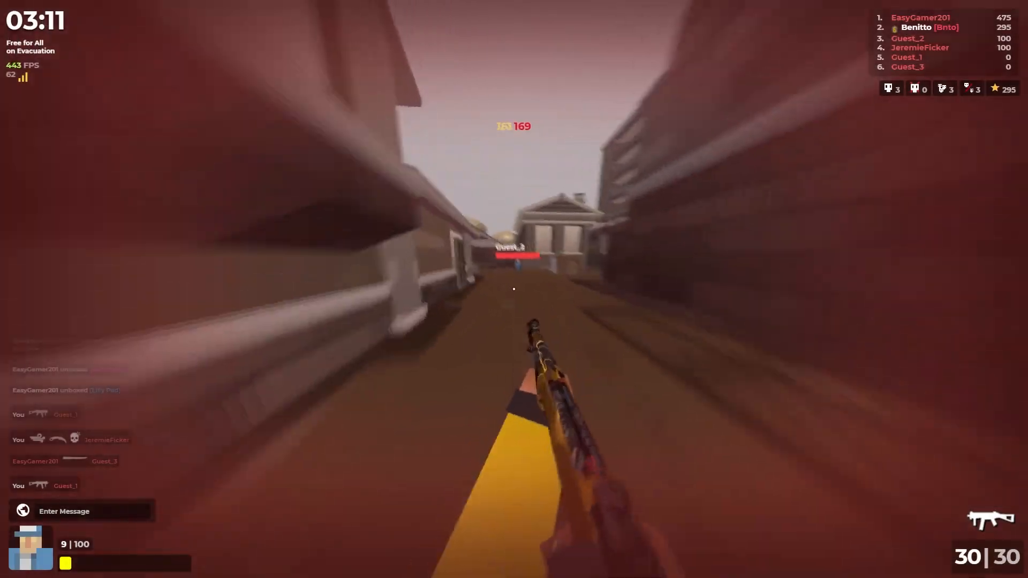
Fire at opponents around the map during the match
{"action": "left_click", "coordinate": [514, 288]}
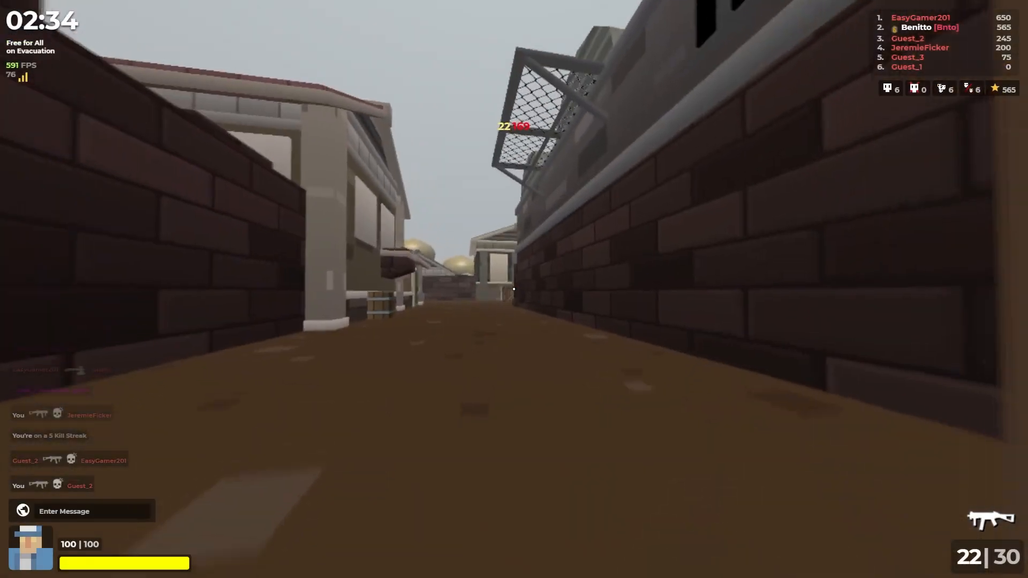
{"action": "left_click", "coordinate": [514, 289]}
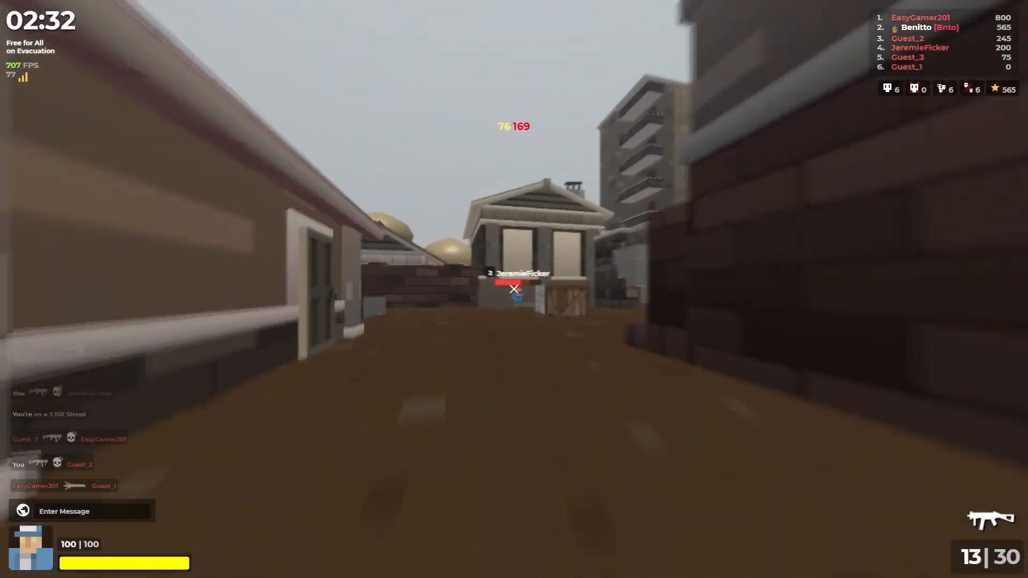
{"action": "left_click", "coordinate": [514, 289]}
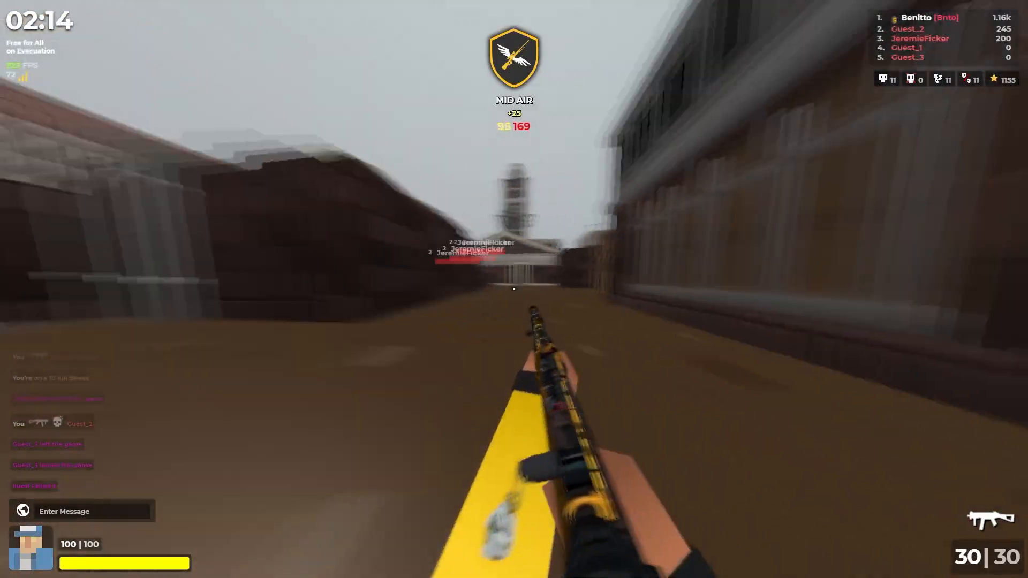
{"action": "left_click", "coordinate": [514, 289]}
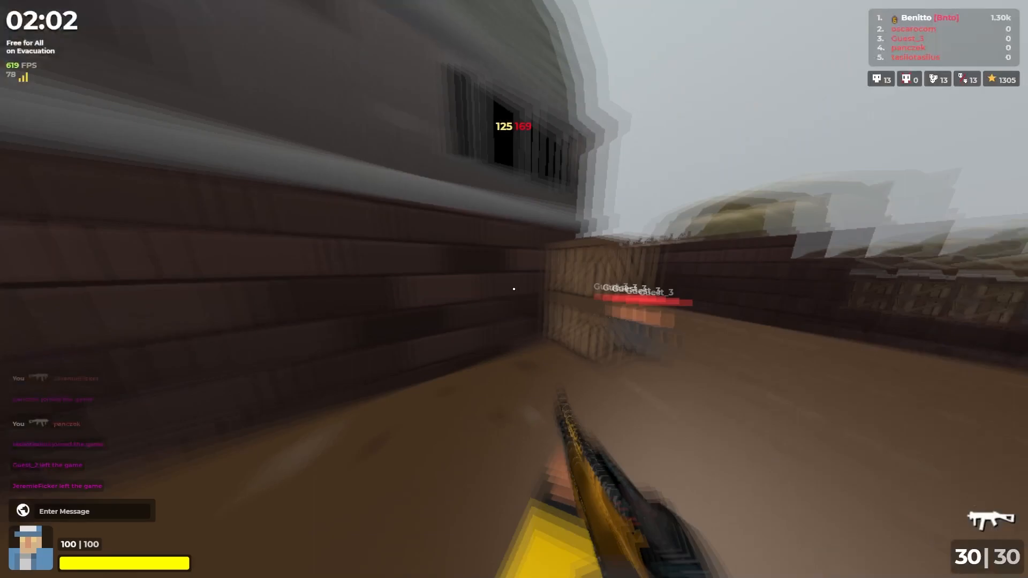
{"action": "left_click", "coordinate": [512, 288]}
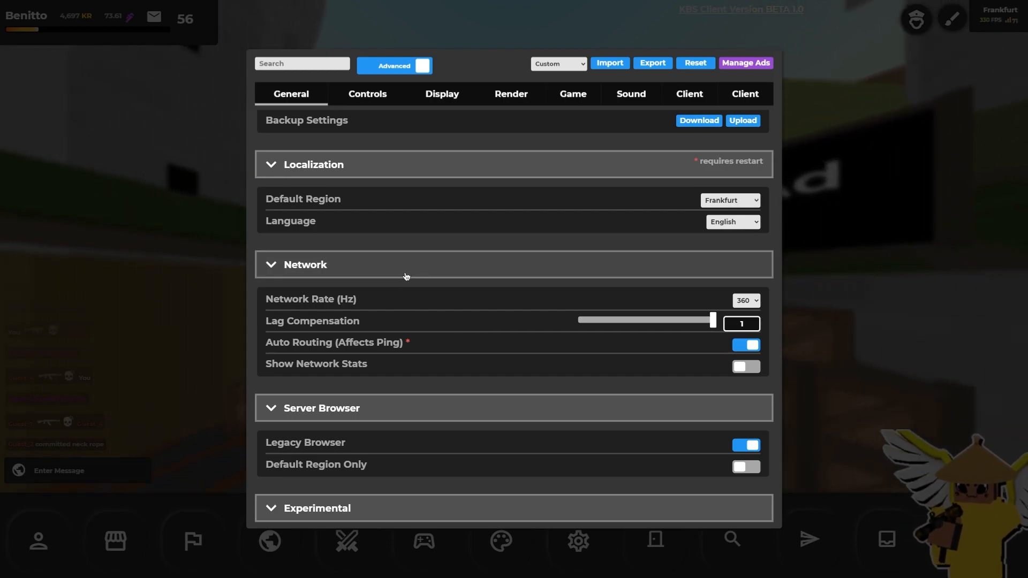
{"action": "mouse_move", "coordinate": [518, 264]}
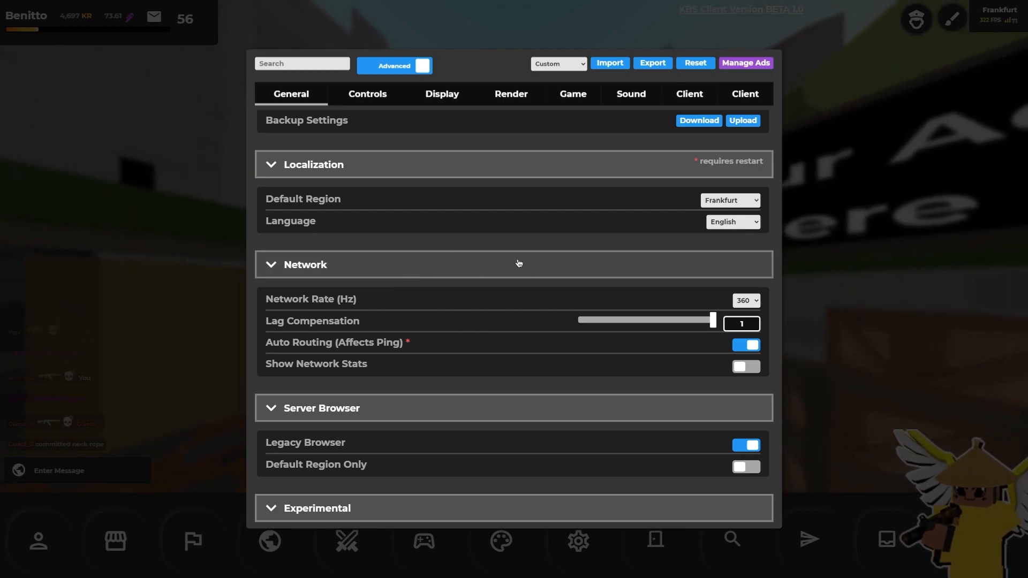
Show the Controls settings with mouse and aim sensitivity values
{"action": "left_click", "coordinate": [367, 94]}
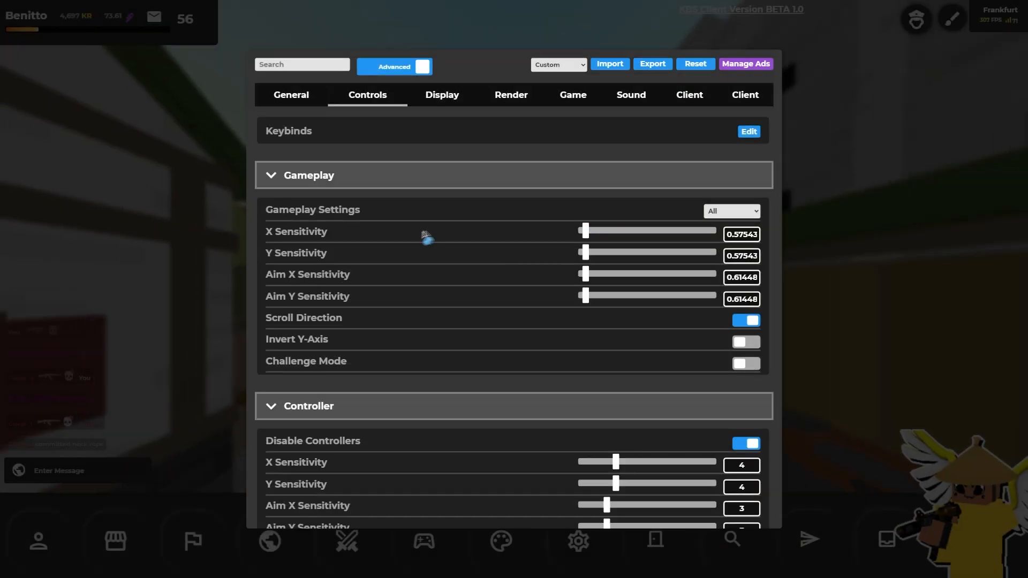
{"action": "mouse_move", "coordinate": [404, 210]}
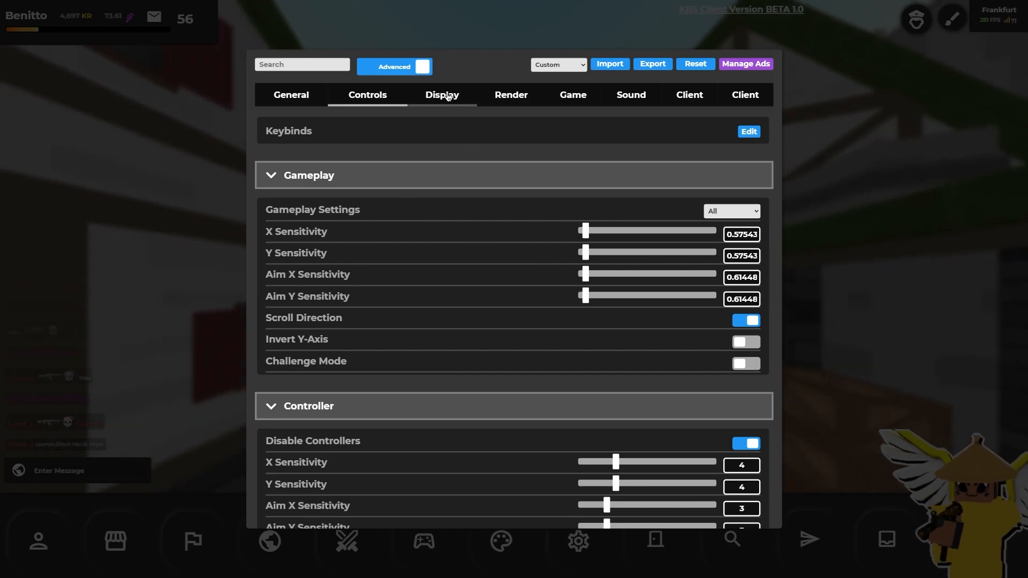
Review the Display settings from UI scale down to Hitmarker, then move to Render
{"action": "left_click", "coordinate": [441, 94]}
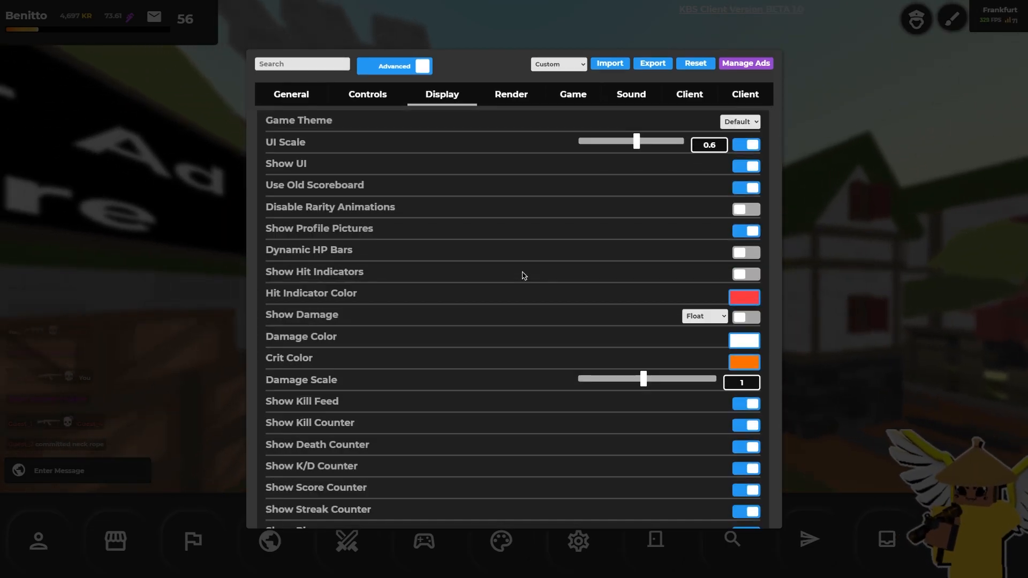
{"action": "scroll", "scroll_direction": "down", "scroll_amount": 3}
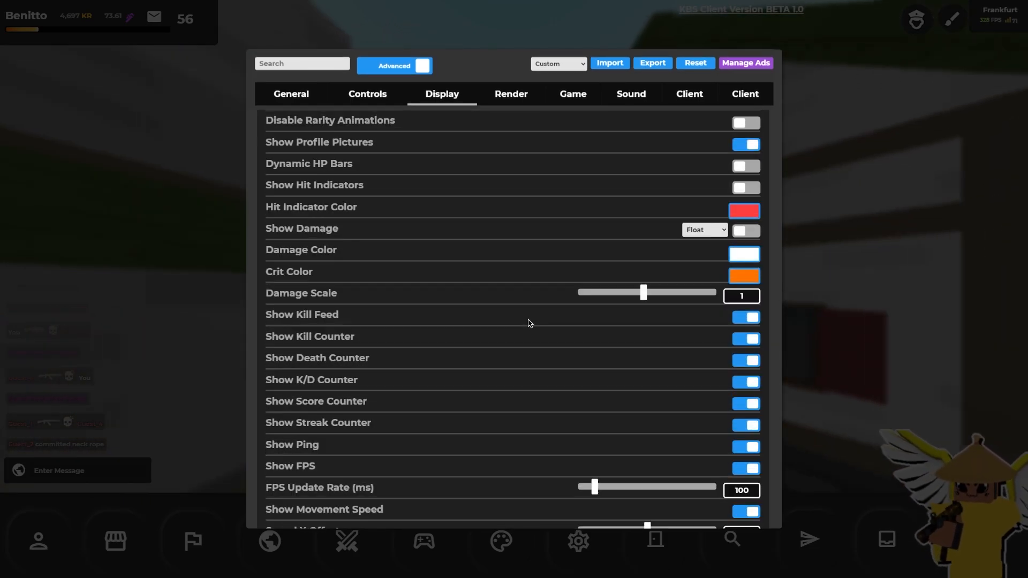
{"action": "scroll", "scroll_direction": "down", "scroll_amount": 3}
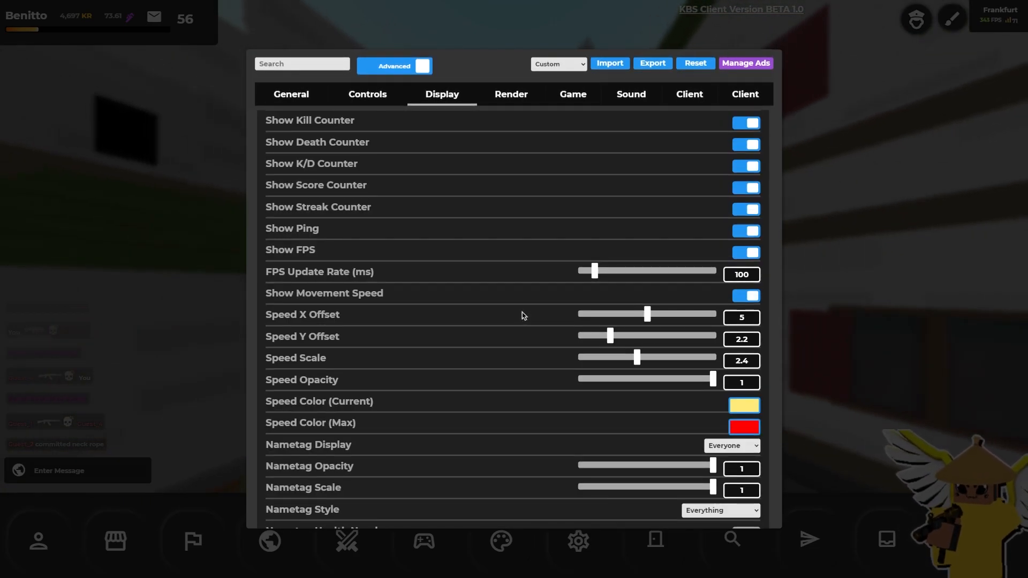
{"action": "scroll", "scroll_direction": "down", "scroll_amount": 3}
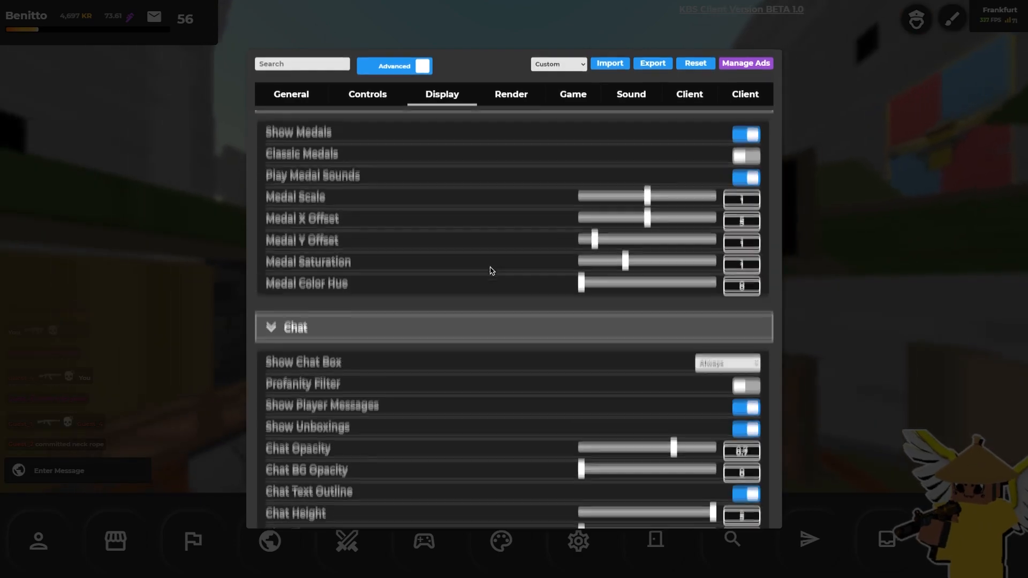
{"action": "scroll", "scroll_direction": "down", "scroll_amount": 3}
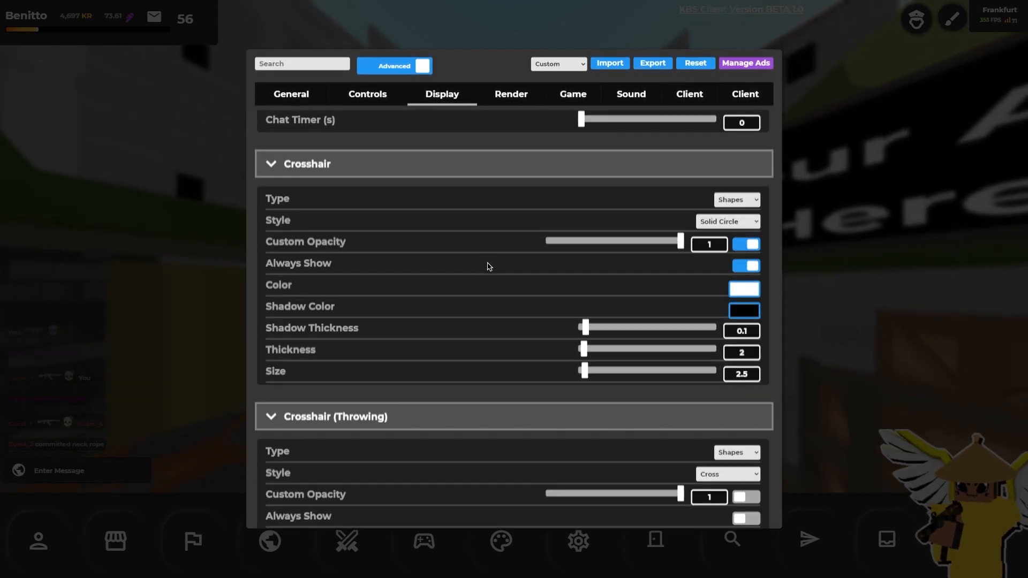
{"action": "scroll", "scroll_direction": "down", "scroll_amount": 3}
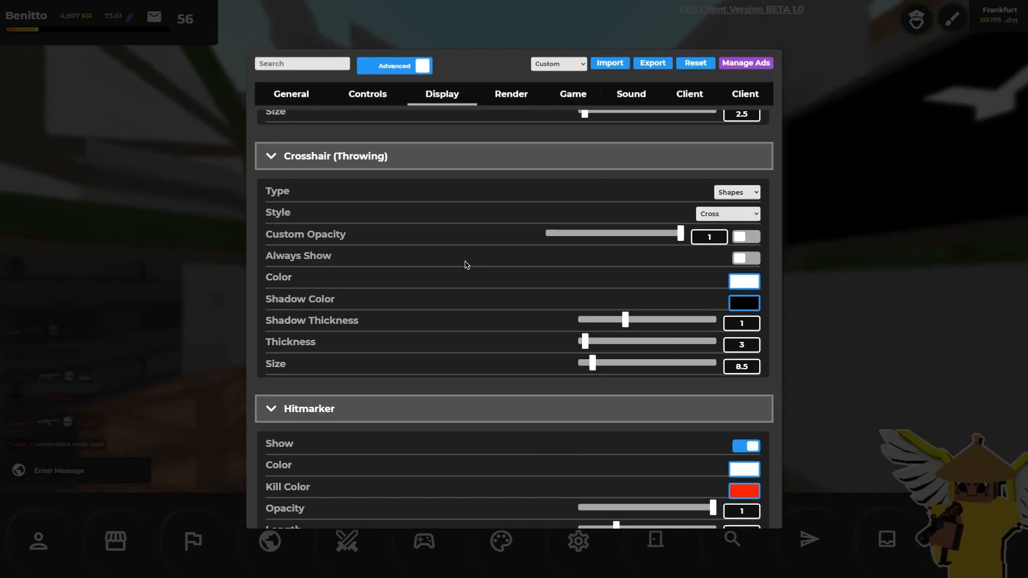
{"action": "scroll", "scroll_direction": "down", "scroll_amount": 3}
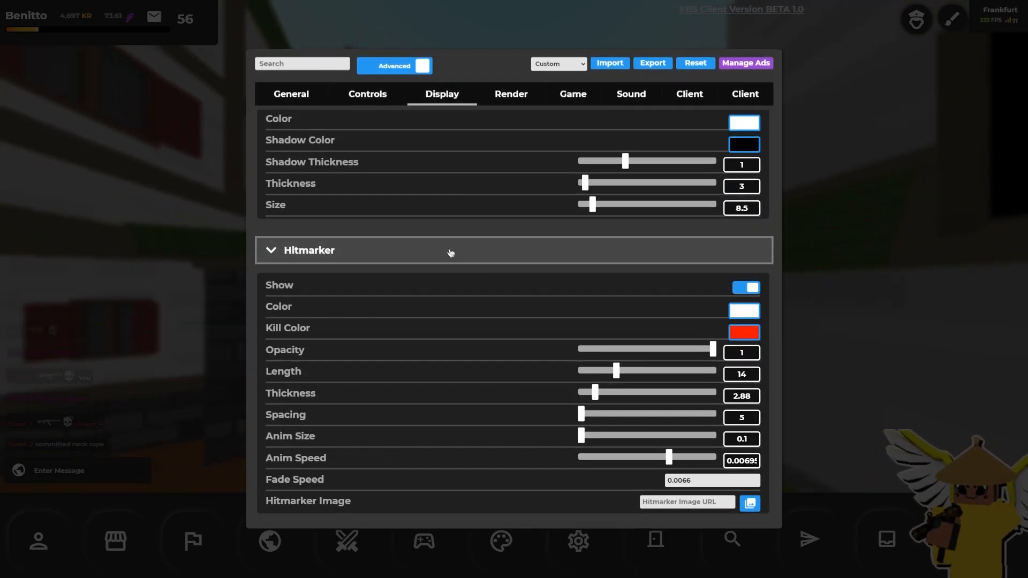
{"action": "left_click", "coordinate": [510, 94]}
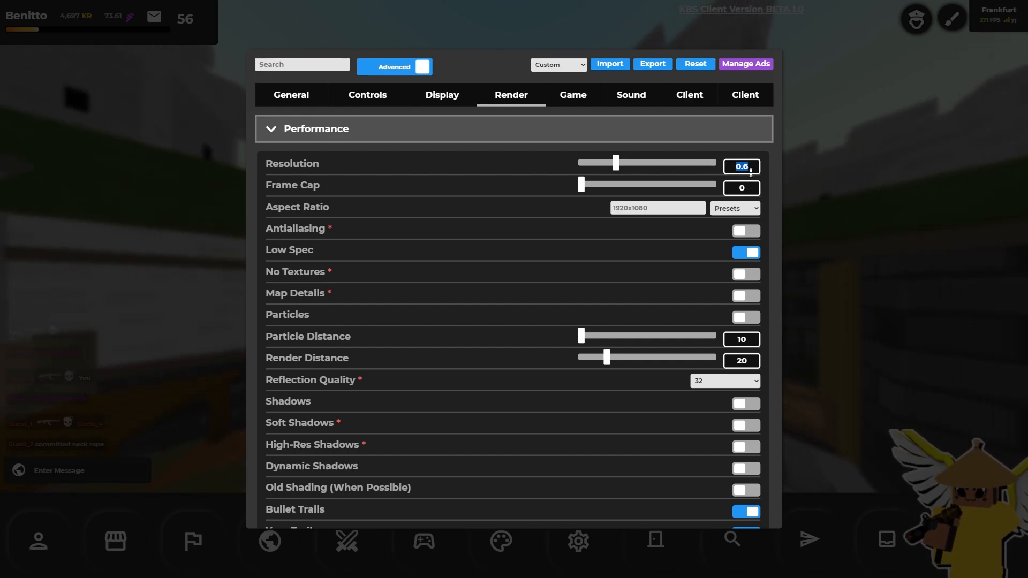
Compare render resolution at 1, 0.8 and 0.1, then settle on 0.6
{"action": "left_click_drag", "start_coordinate": [614, 163], "coordinate": [642, 163]}
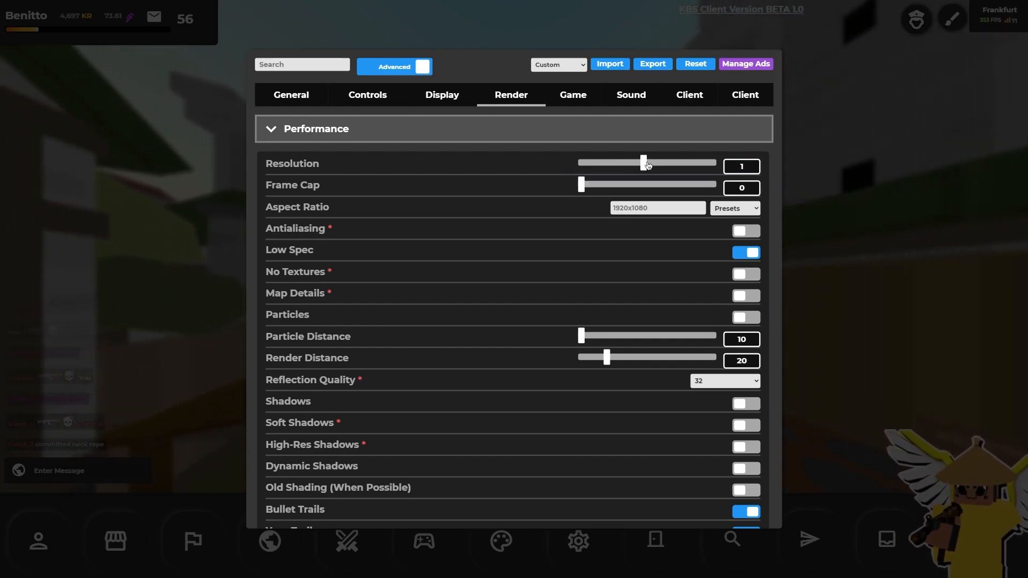
{"action": "left_click_drag", "start_coordinate": [644, 162], "coordinate": [629, 162]}
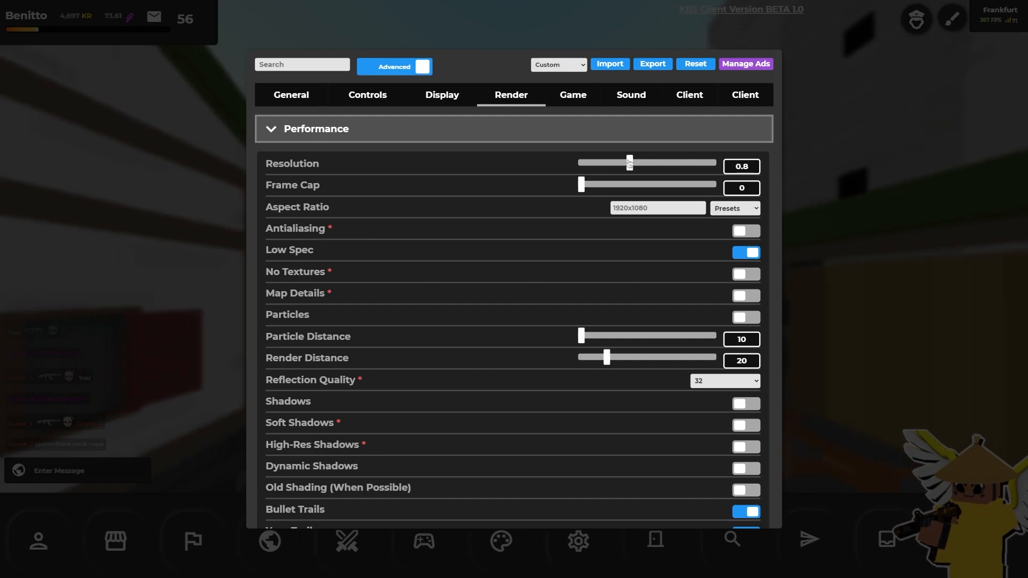
{"action": "left_click_drag", "start_coordinate": [628, 162], "coordinate": [579, 162]}
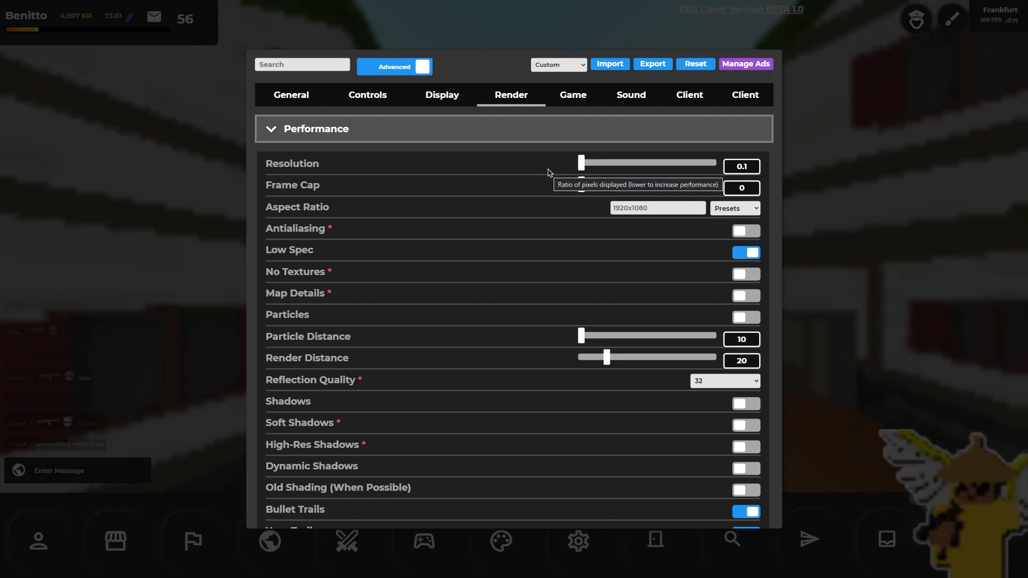
{"action": "left_click_drag", "start_coordinate": [580, 163], "coordinate": [615, 163]}
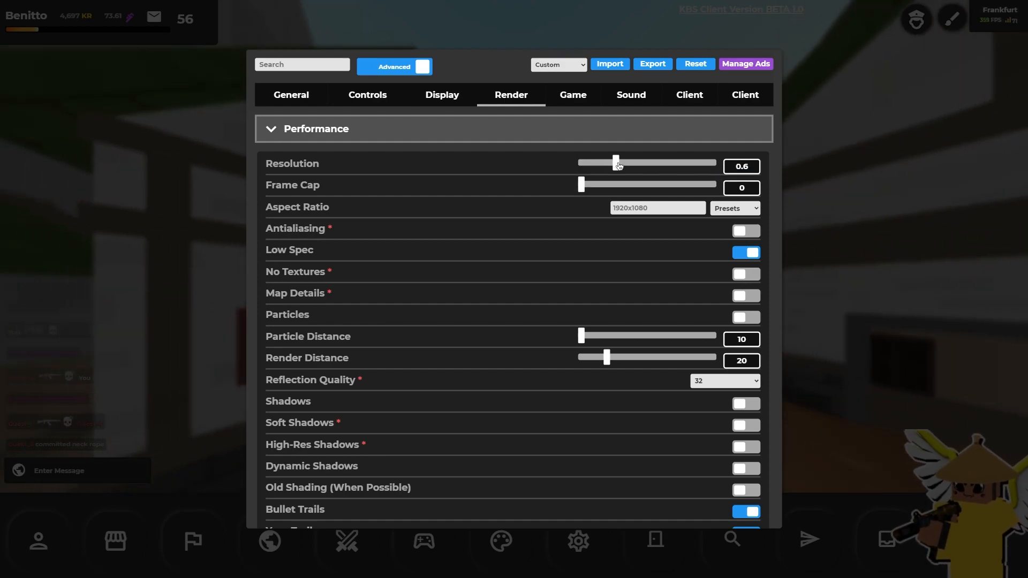
{"action": "mouse_move", "coordinate": [739, 166]}
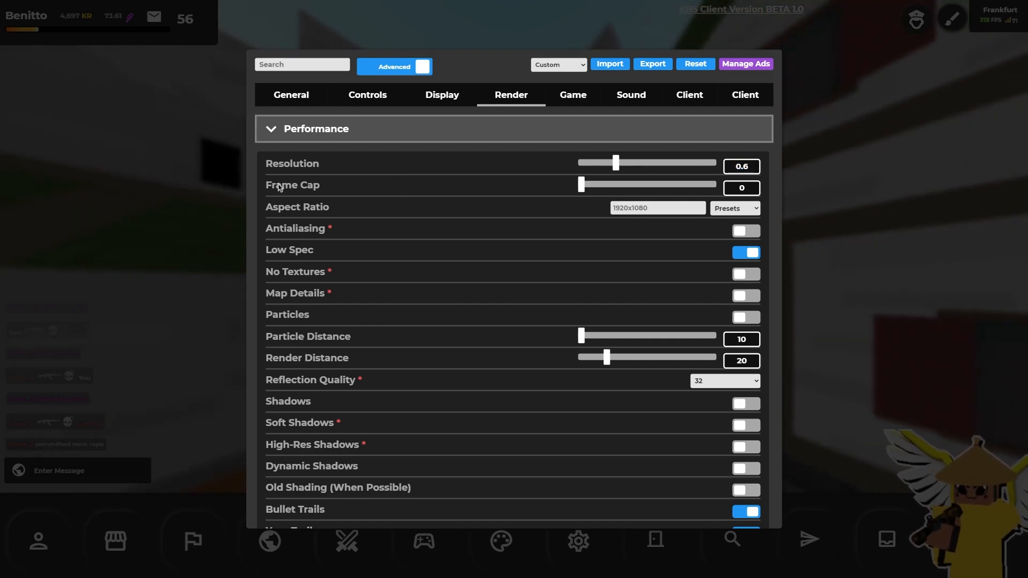
{"action": "mouse_move", "coordinate": [581, 185]}
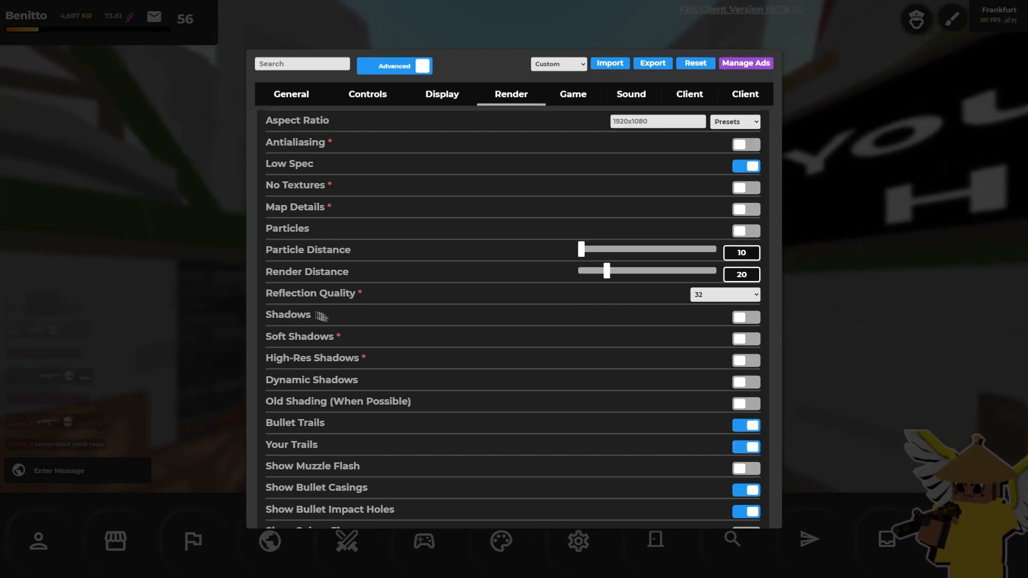
{"action": "mouse_move", "coordinate": [724, 293]}
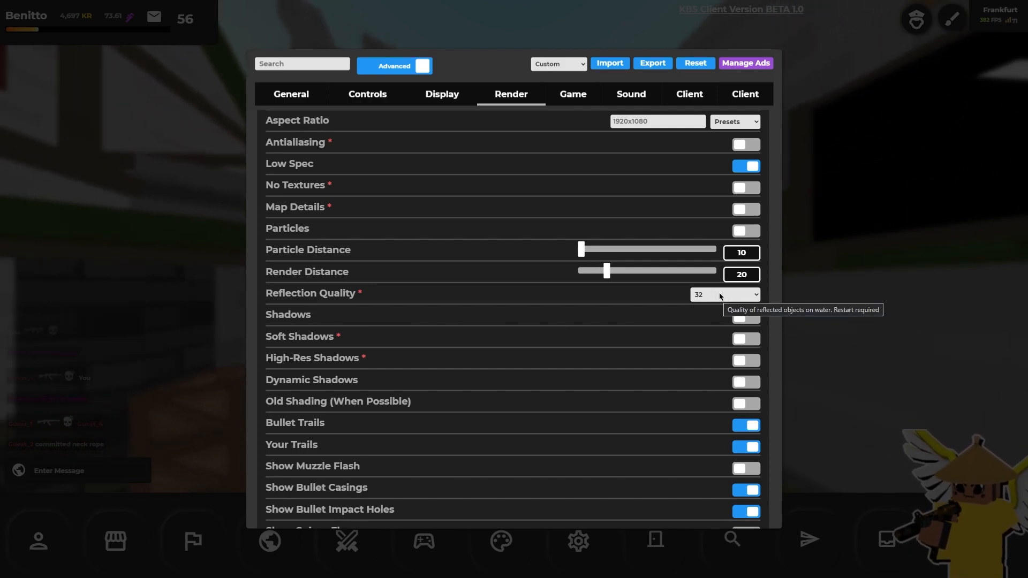
{"action": "left_click", "coordinate": [724, 293]}
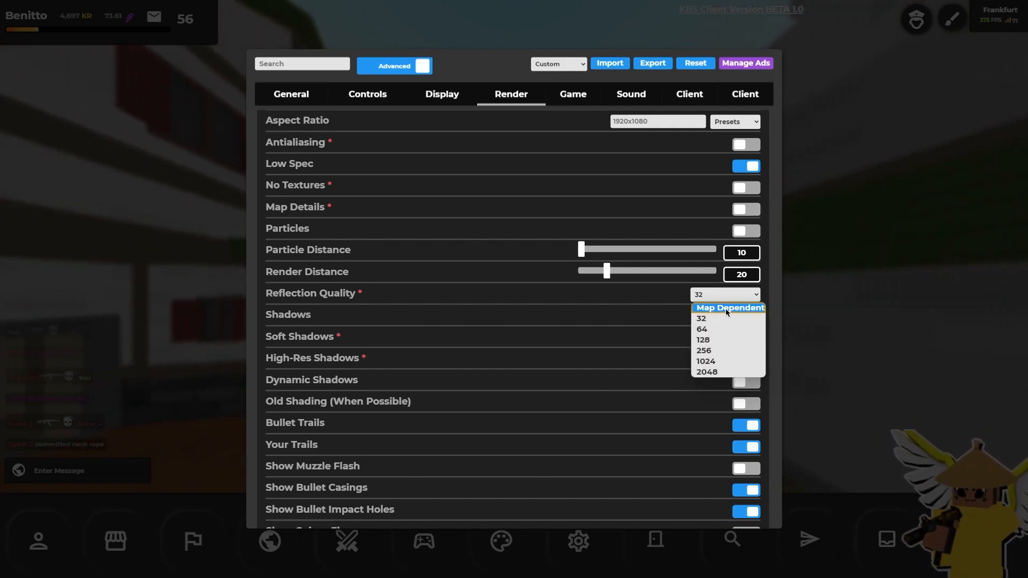
{"action": "mouse_move", "coordinate": [706, 360]}
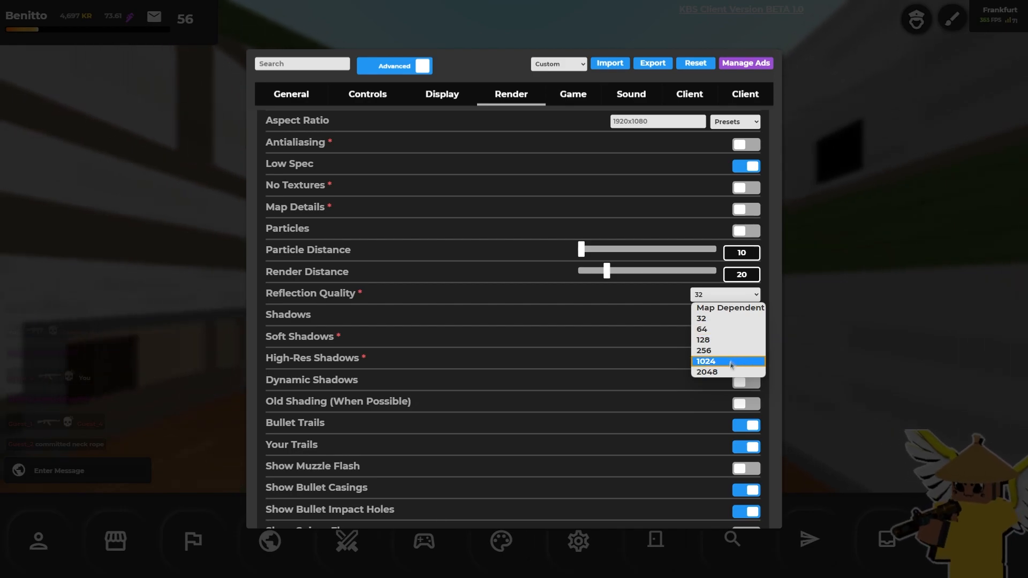
{"action": "mouse_move", "coordinate": [700, 318]}
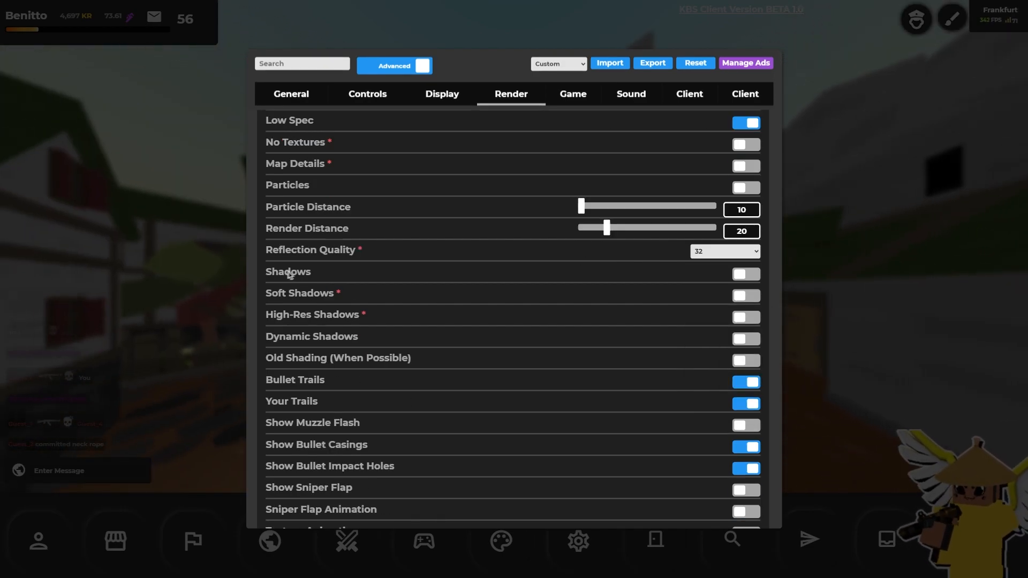
{"action": "mouse_move", "coordinate": [314, 345]}
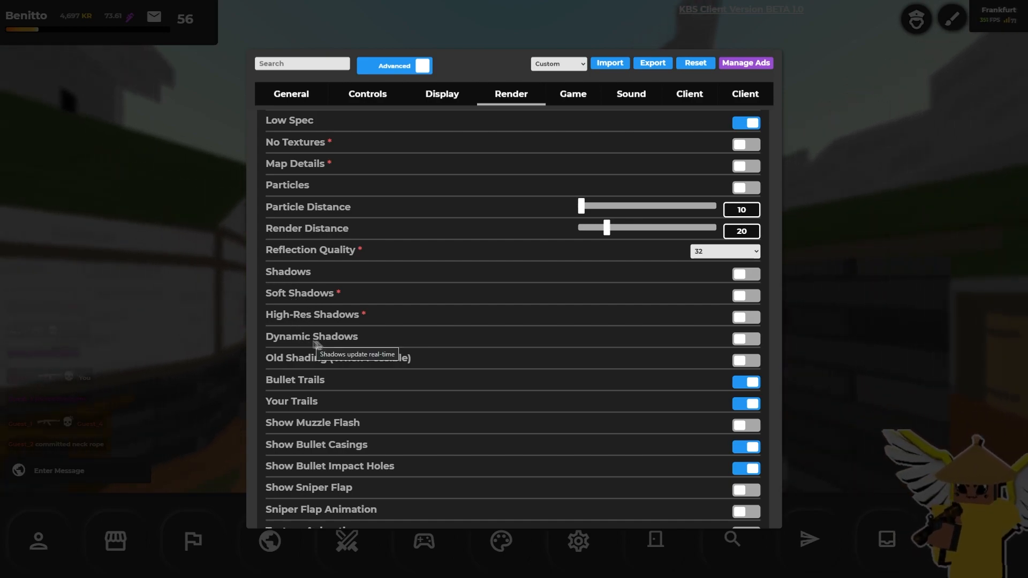
{"action": "mouse_move", "coordinate": [312, 294]}
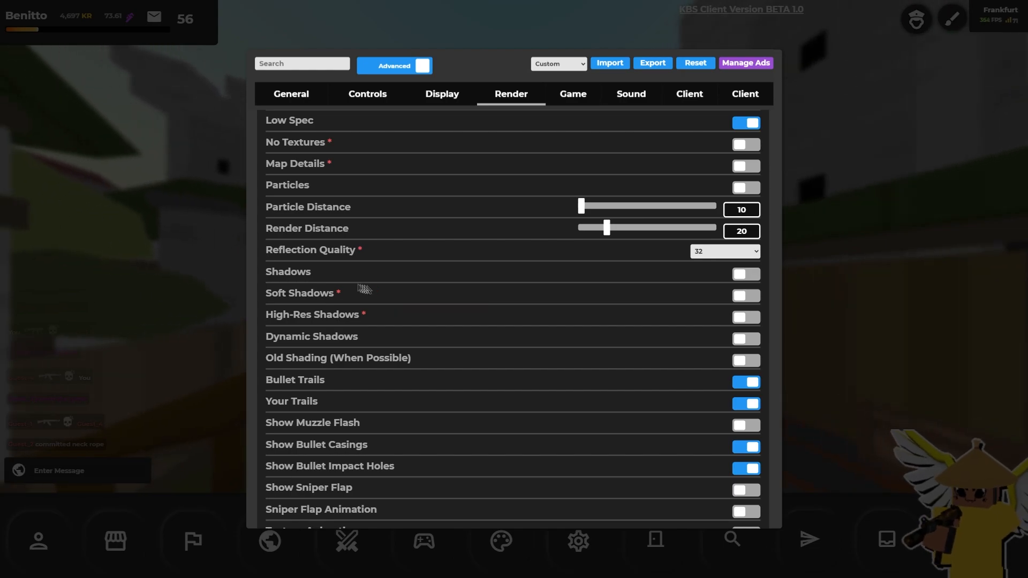
{"action": "mouse_move", "coordinate": [382, 302]}
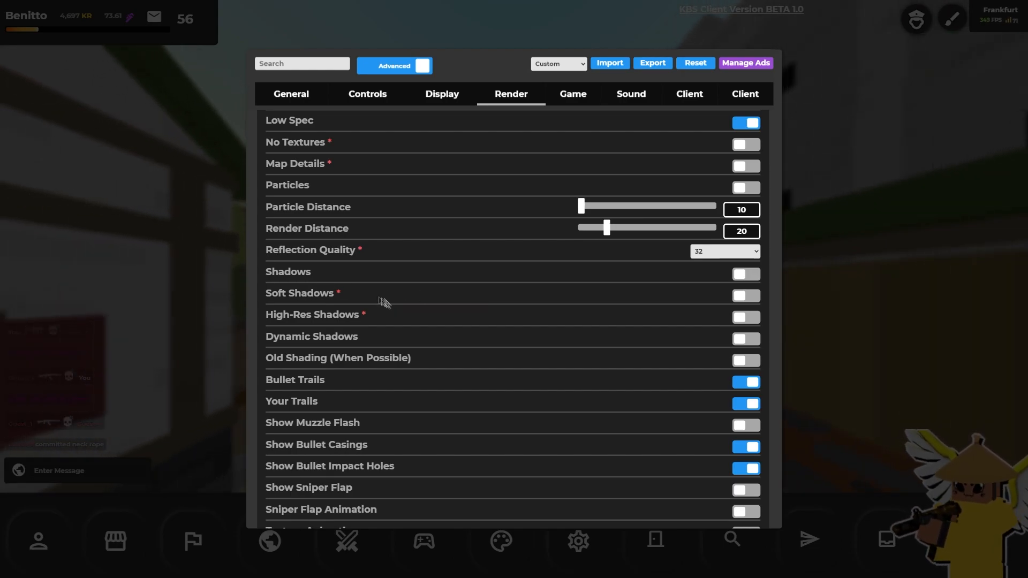
{"action": "scroll", "scroll_direction": "down", "scroll_amount": 3}
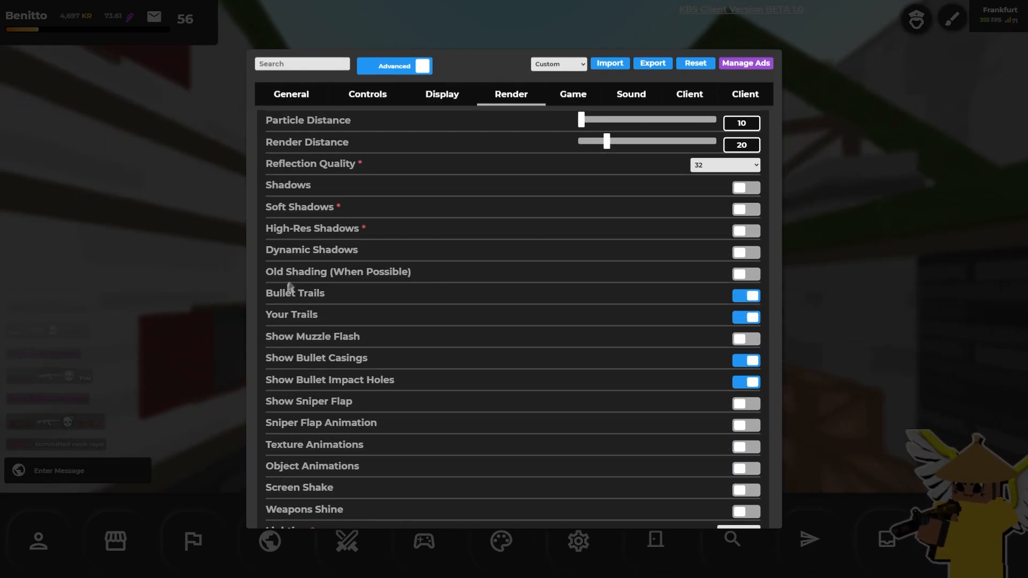
{"action": "scroll", "scroll_direction": "down", "scroll_amount": 3}
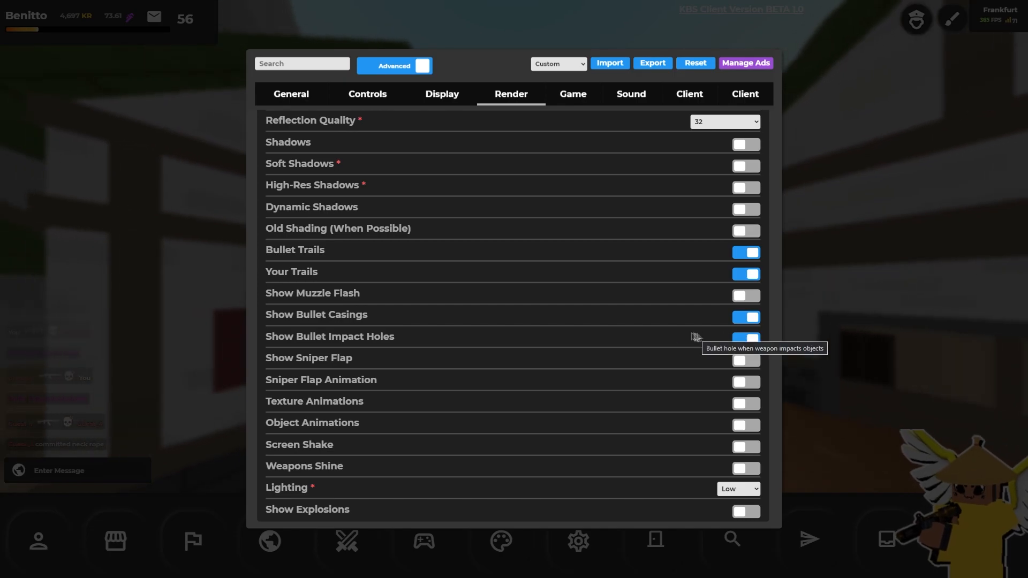
{"action": "scroll", "scroll_direction": "down", "scroll_amount": 3}
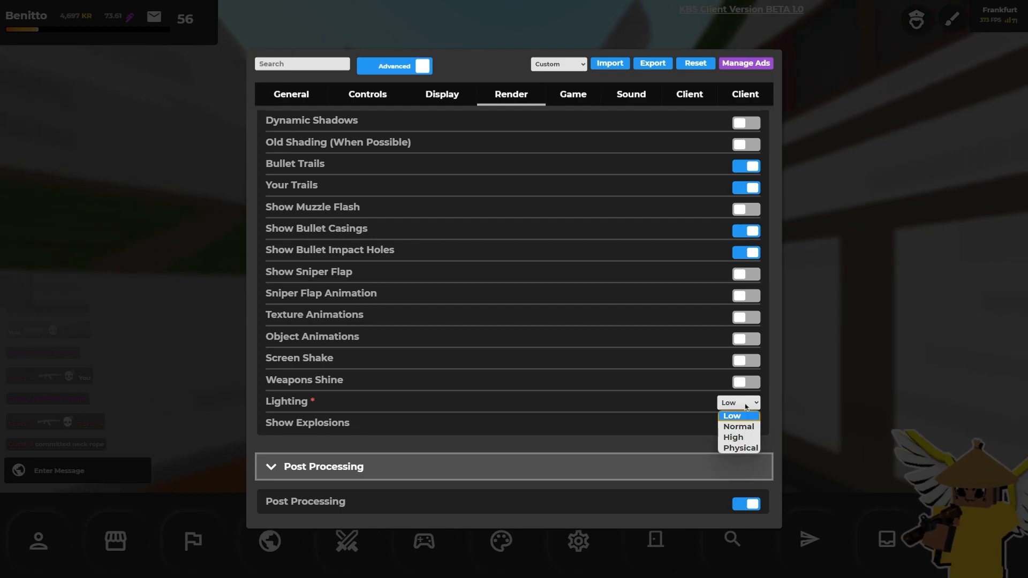
{"action": "mouse_move", "coordinate": [733, 437]}
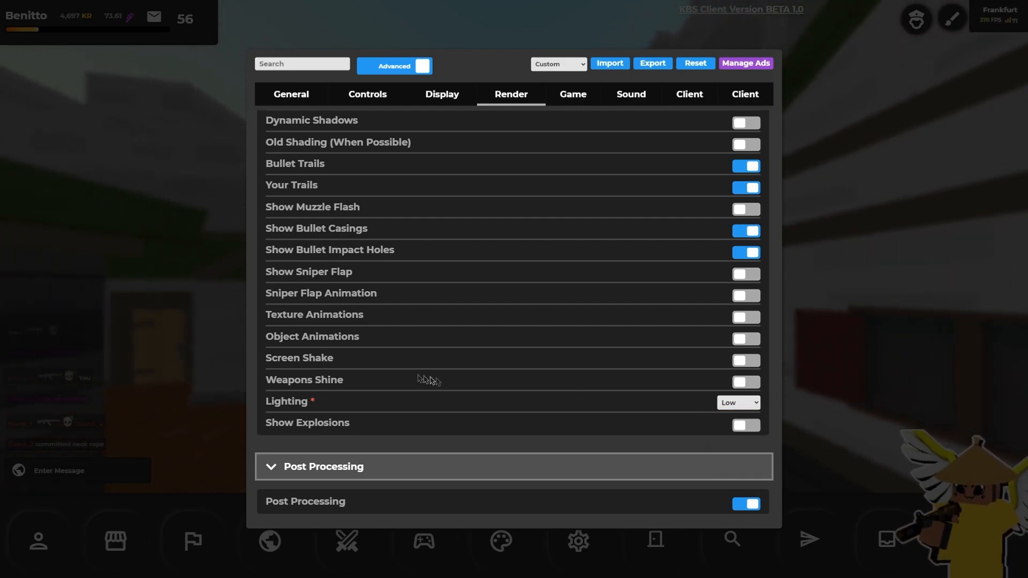
{"action": "mouse_move", "coordinate": [649, 401]}
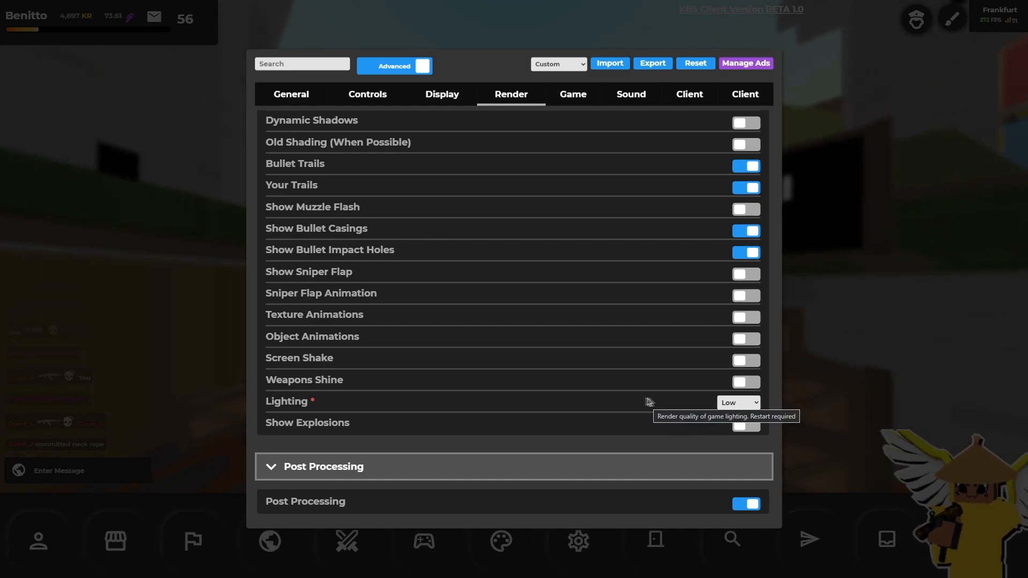
{"action": "scroll", "scroll_direction": "down", "scroll_amount": 3}
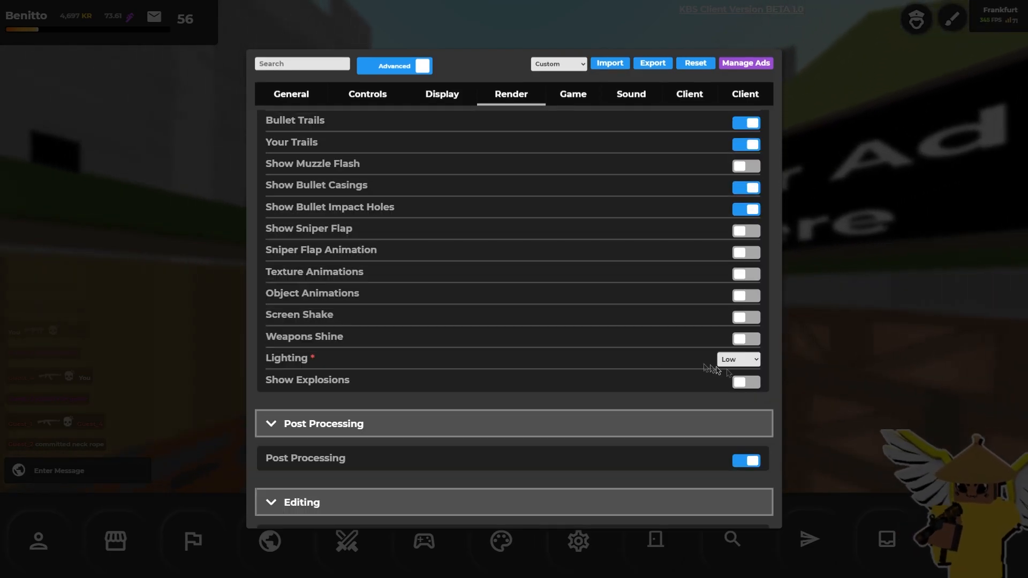
{"action": "scroll", "scroll_direction": "down", "scroll_amount": 3}
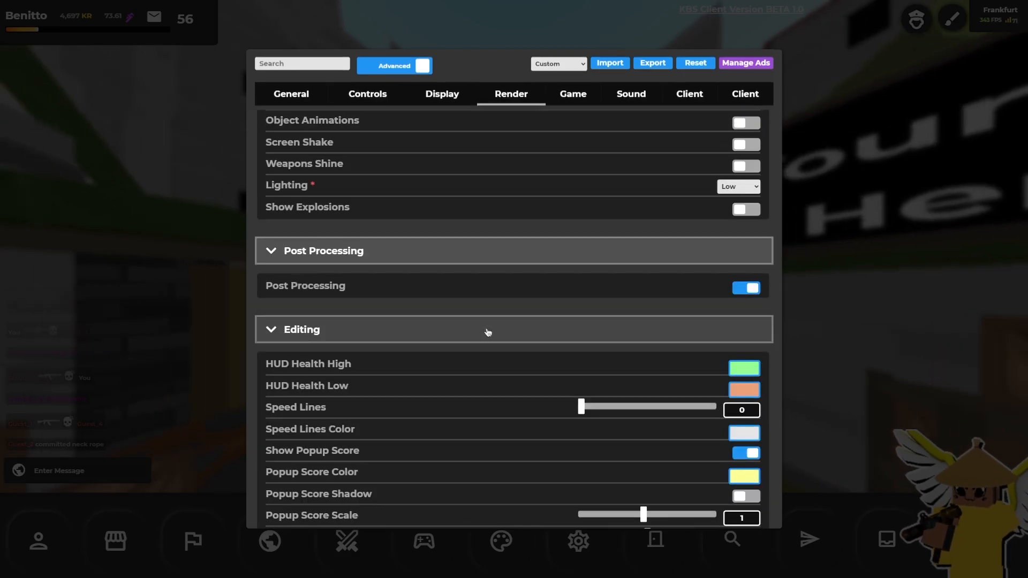
{"action": "scroll", "scroll_direction": "down", "scroll_amount": 3}
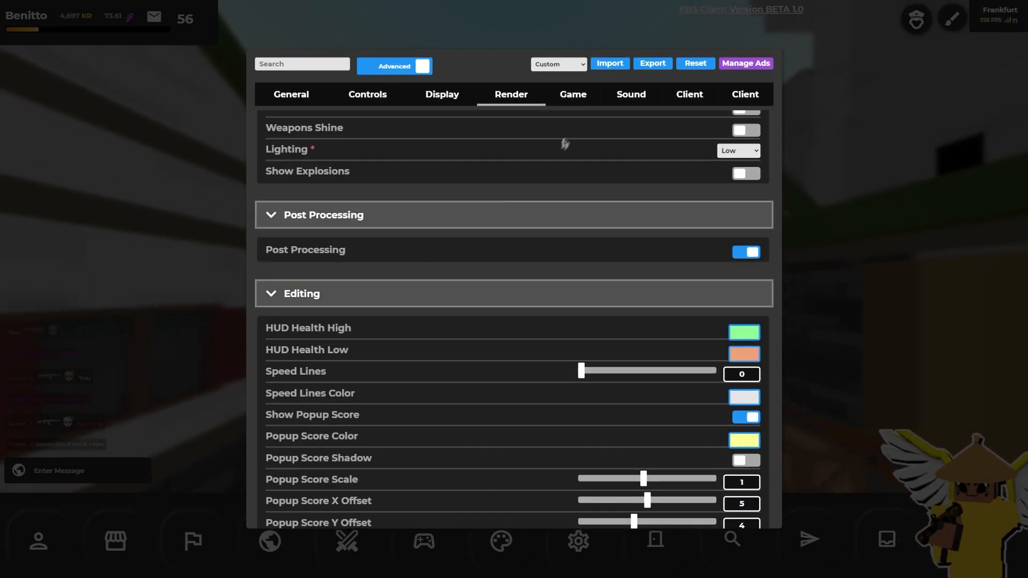
Review the Game settings from privacy and view model down to Customization options
{"action": "left_click", "coordinate": [570, 94]}
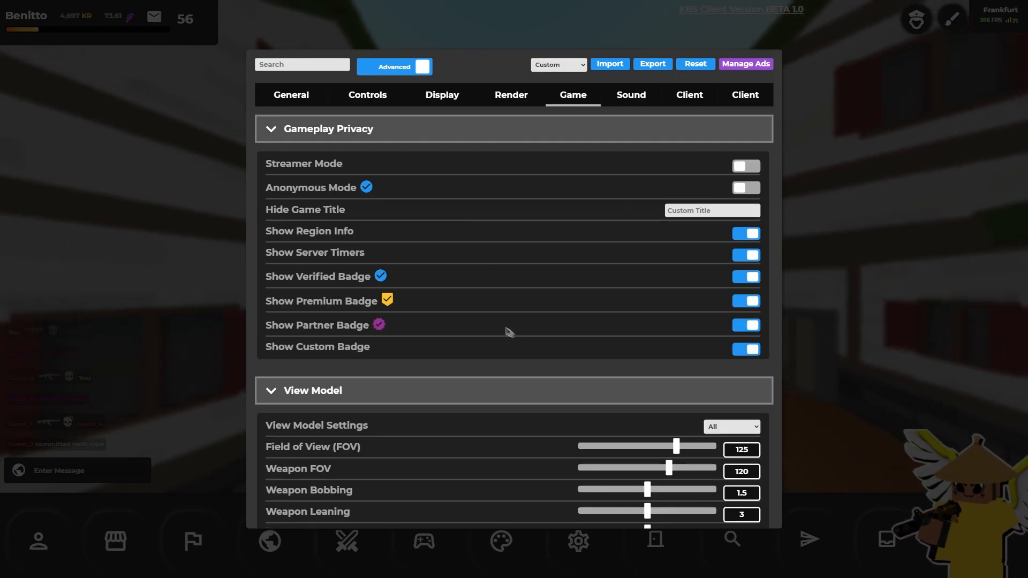
{"action": "scroll", "scroll_direction": "down", "scroll_amount": 3}
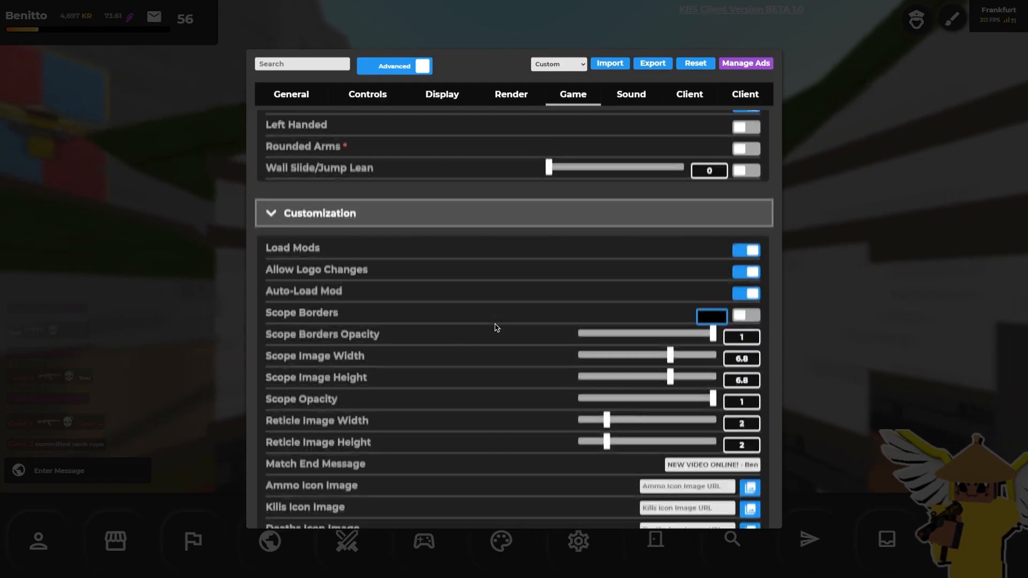
{"action": "scroll", "scroll_direction": "down", "scroll_amount": 3}
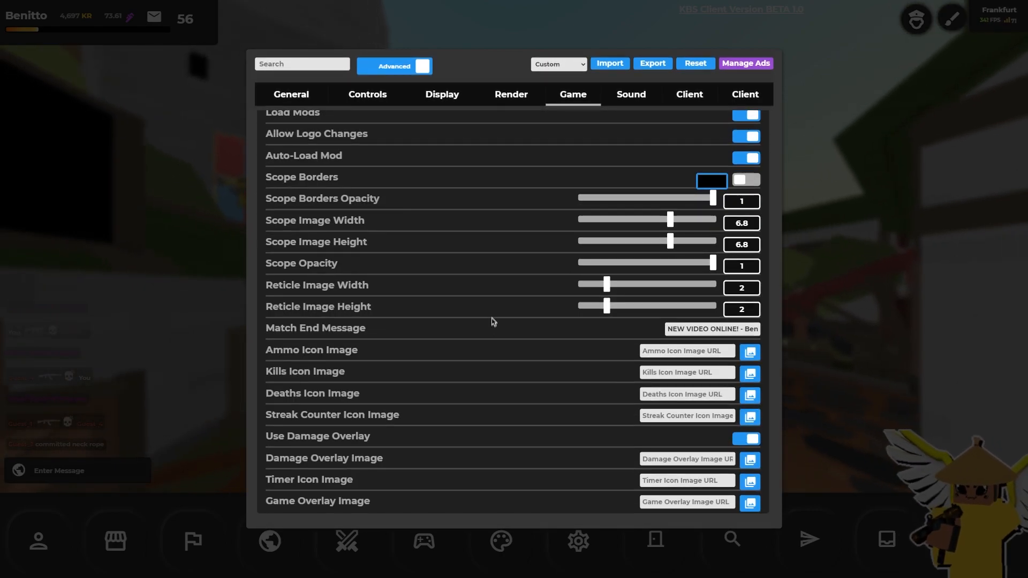